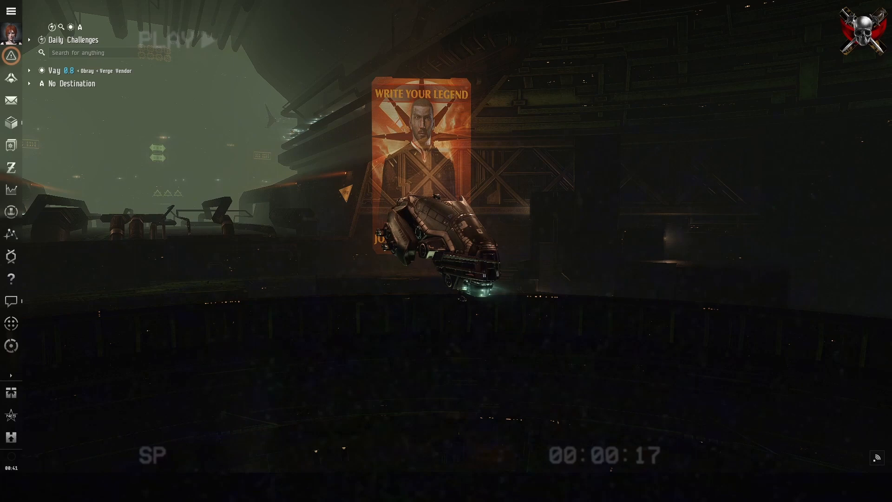
Paste the inventory list into Janice, set pricing to Jita buy, and show advanced options.
{"action": "left_click", "coordinate": [10, 121]}
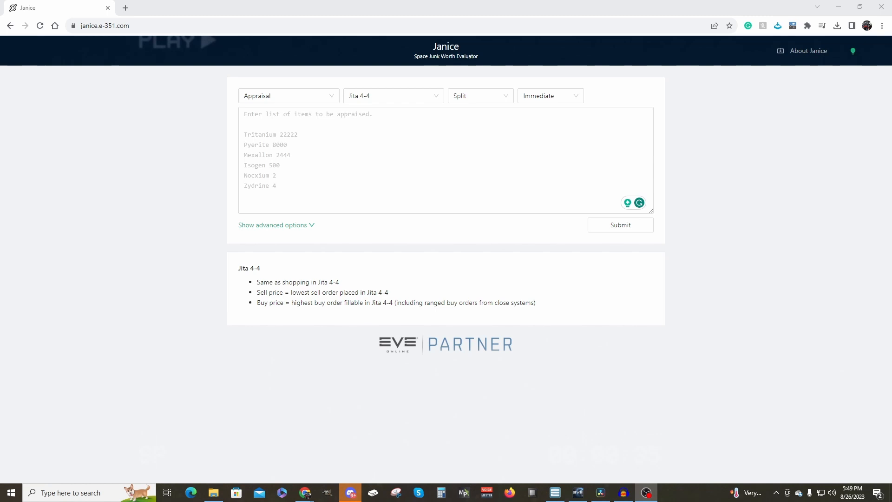
{"action": "mouse_move", "coordinate": [582, 42]}
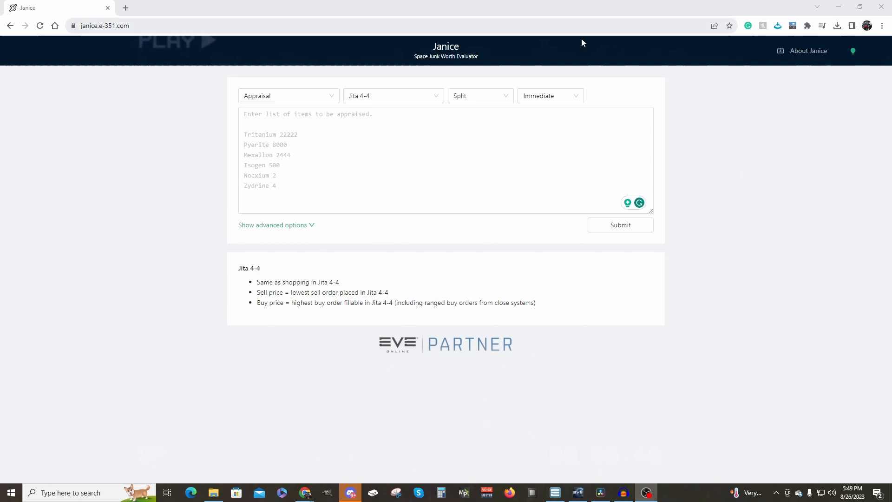
{"action": "left_click", "coordinate": [479, 96]}
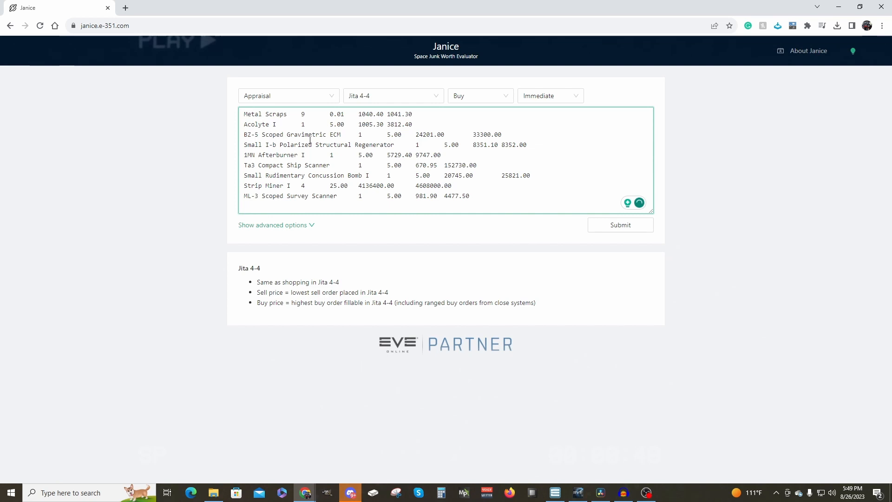
{"action": "left_click", "coordinate": [273, 224]}
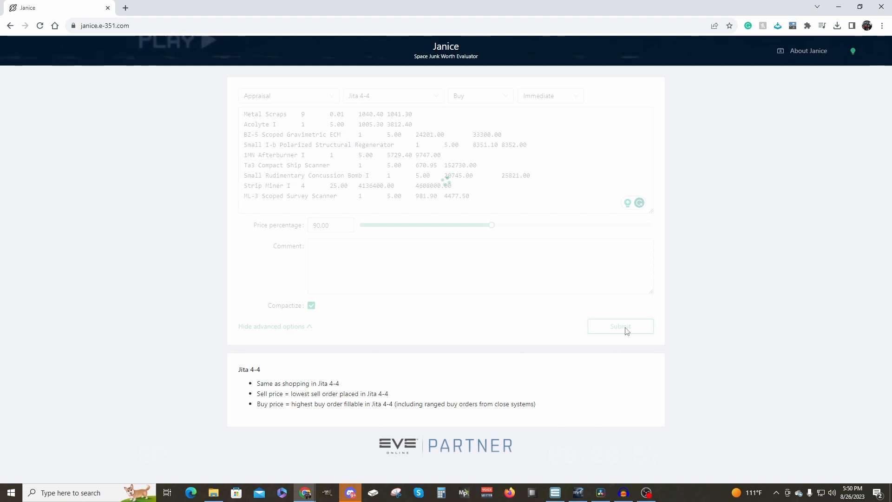
Submit the appraisal with price percentage set to 90.
{"action": "left_click", "coordinate": [619, 326]}
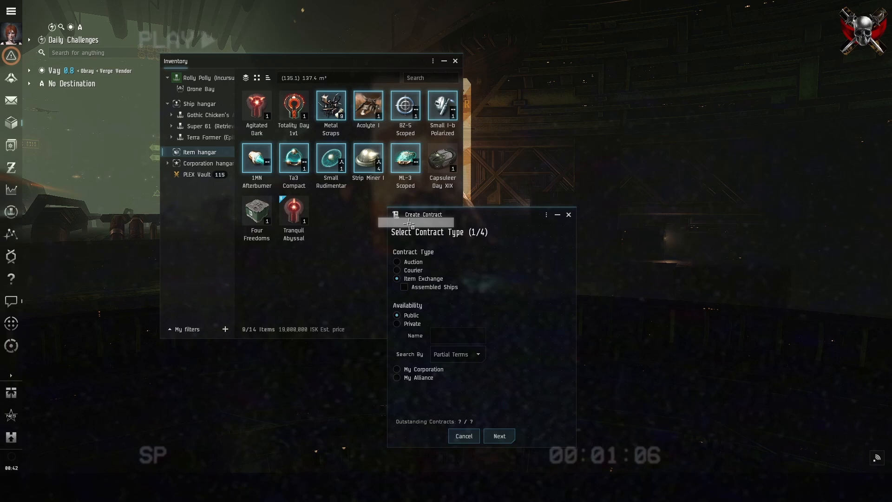
Address the private item-exchange contract to the suggested character.
{"action": "type", "text": "A"}
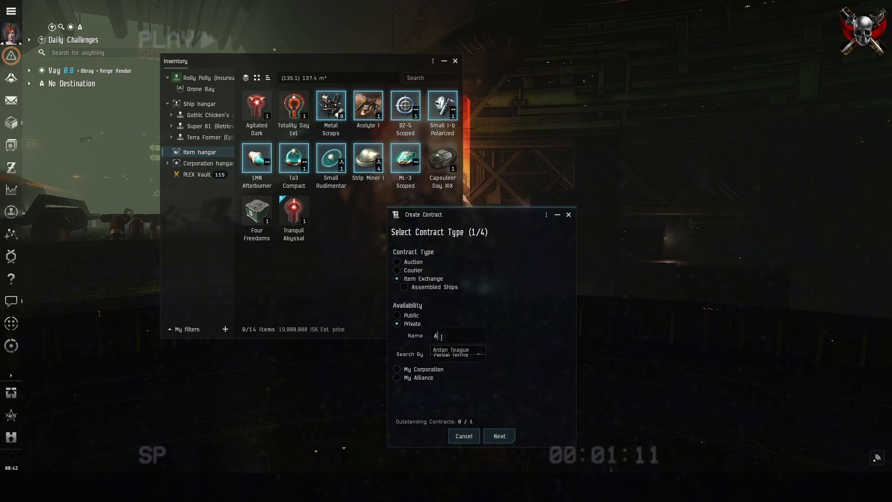
{"action": "left_click", "coordinate": [498, 436]}
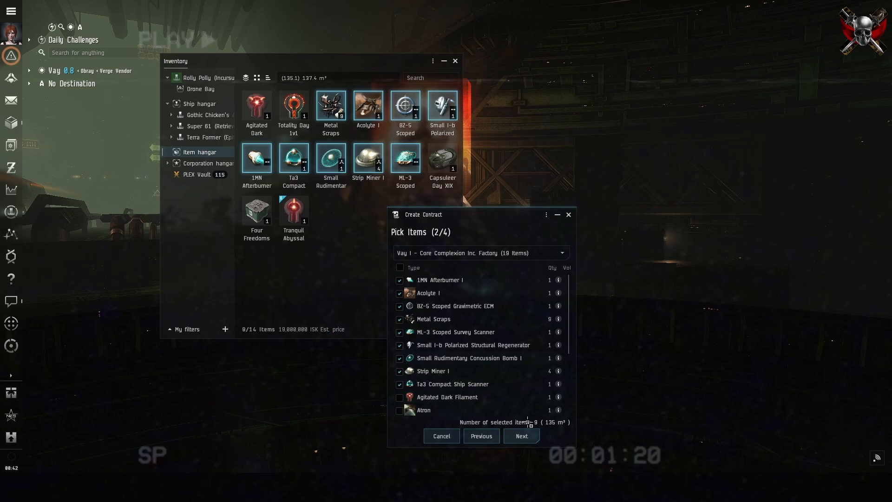
Include the nine items and request about 16.6 million ISK with four-week expiration.
{"action": "left_click", "coordinate": [520, 436]}
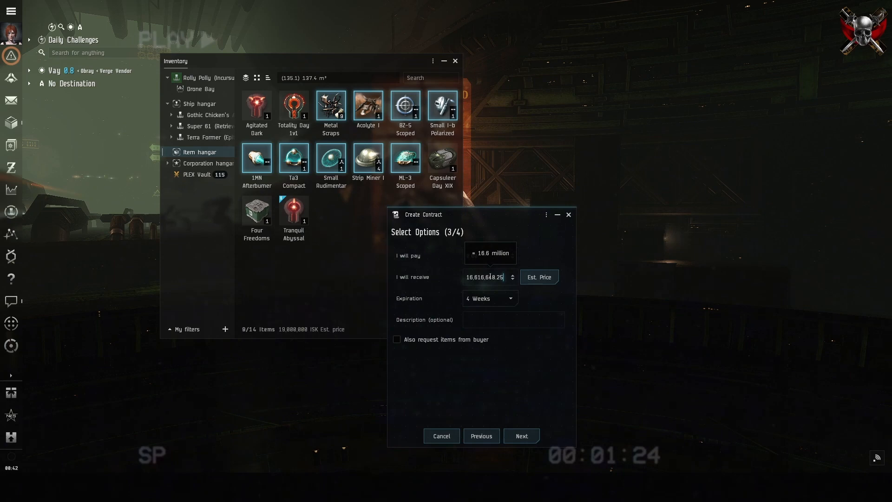